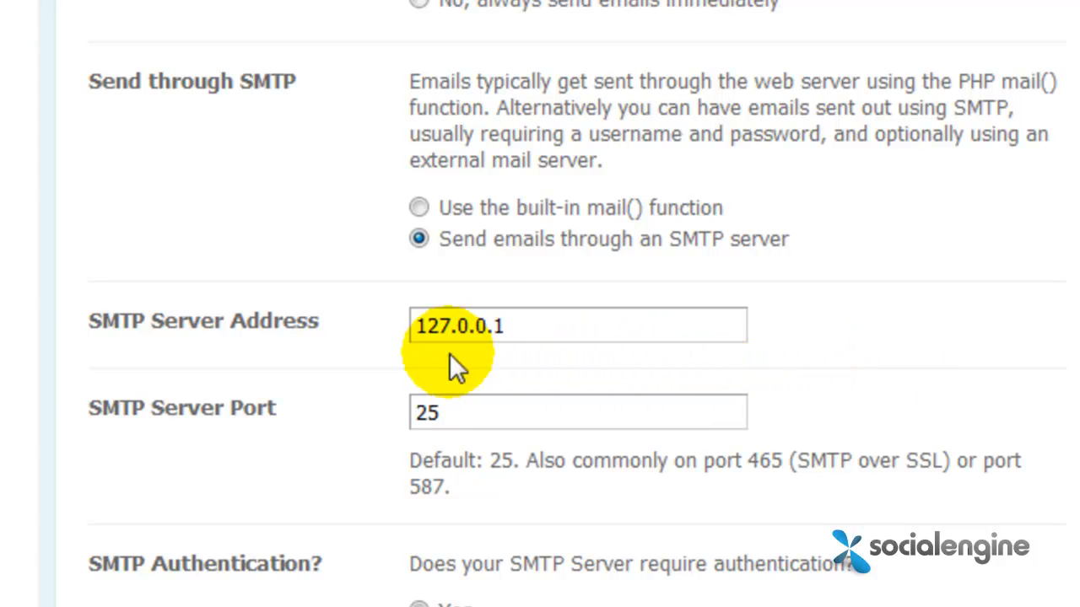
pyautogui.moveTo(338, 118)
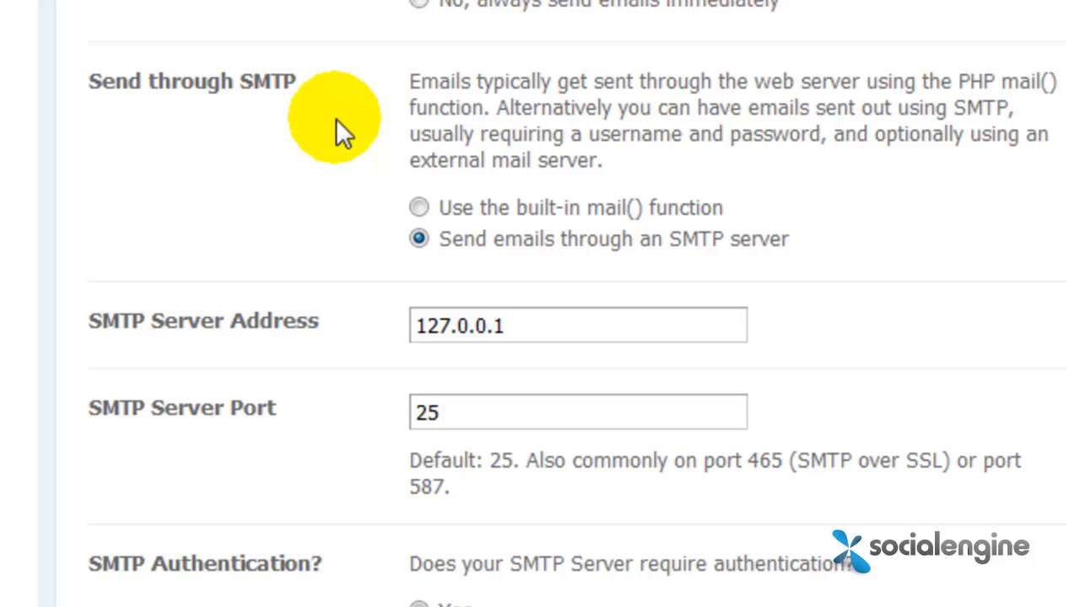
pyautogui.moveTo(383, 173)
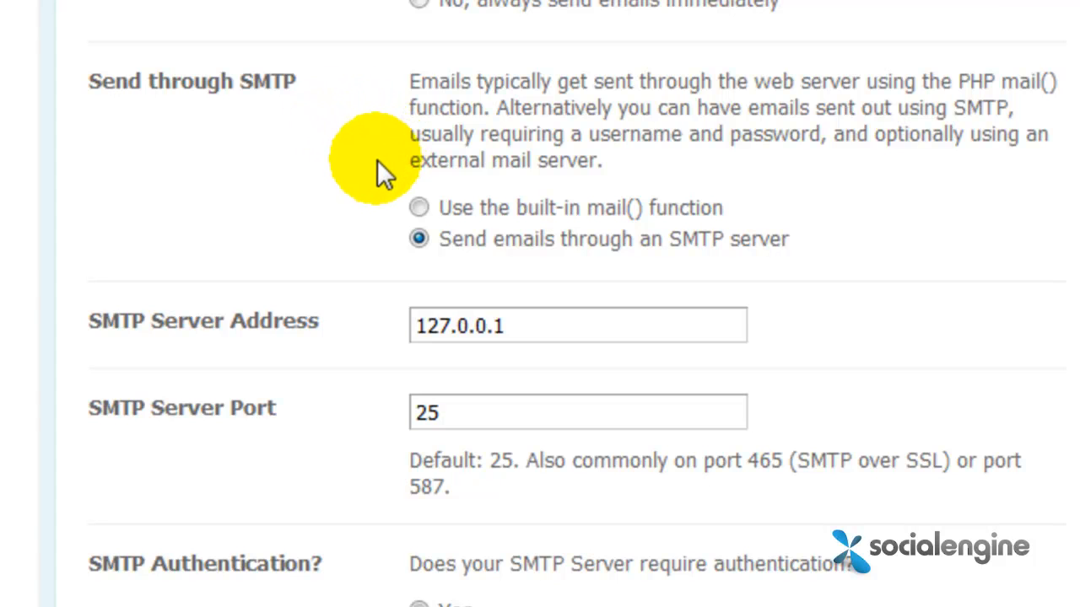
pyautogui.moveTo(388, 241)
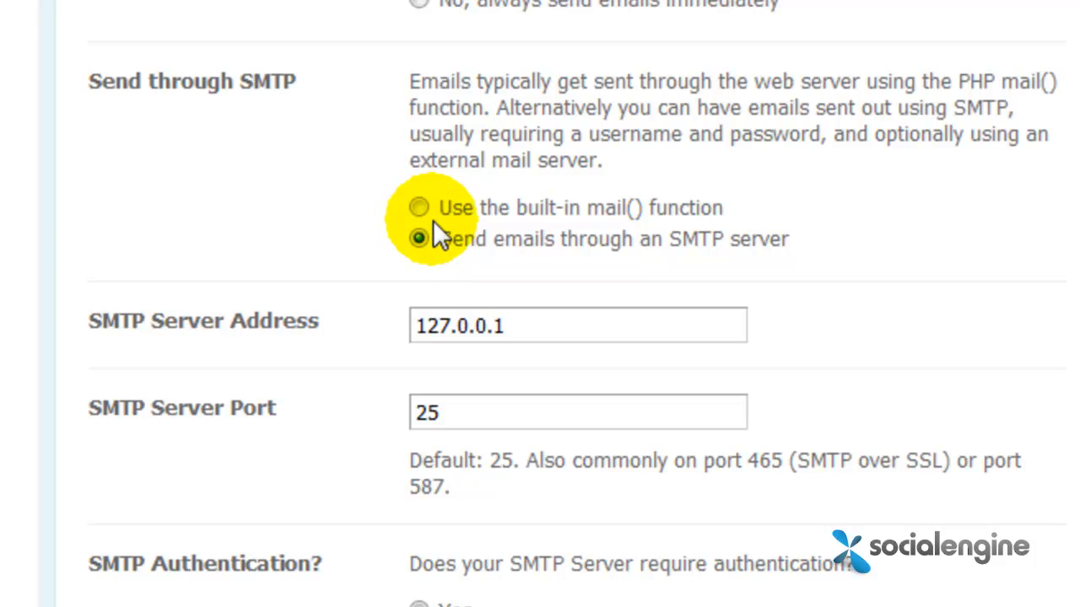
pyautogui.moveTo(498, 228)
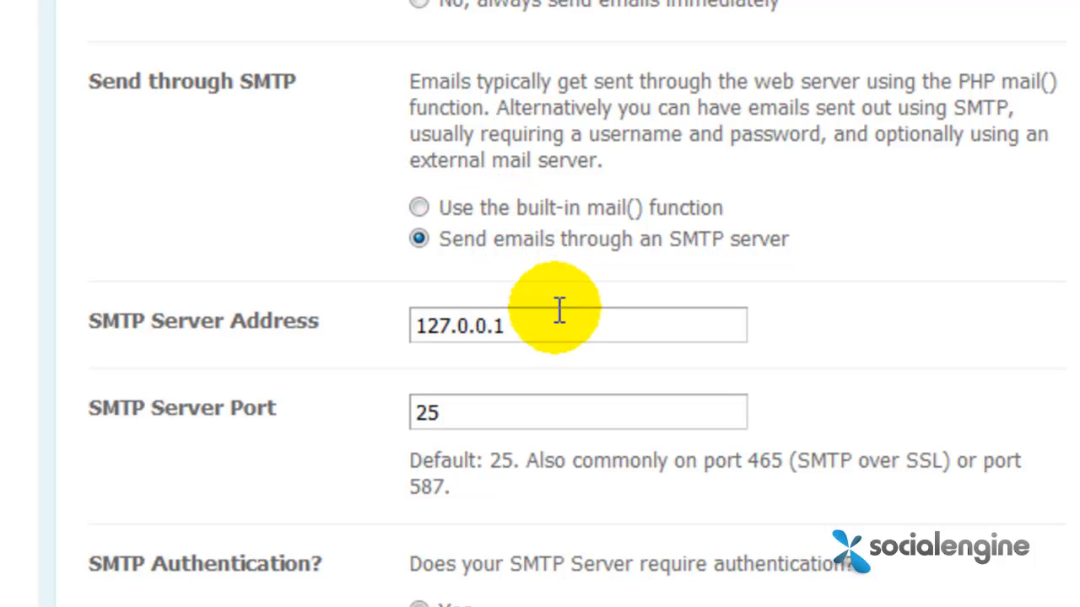
# - Go to Settings > Mail Settings from the admin menu
pyautogui.scroll(-3)
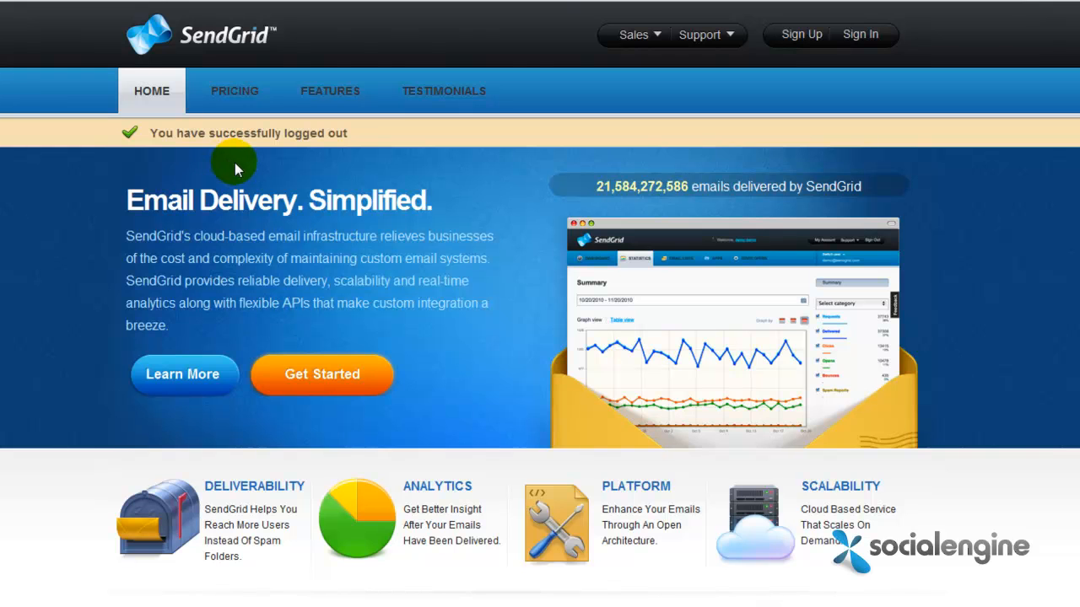
pyautogui.moveTo(218, 61)
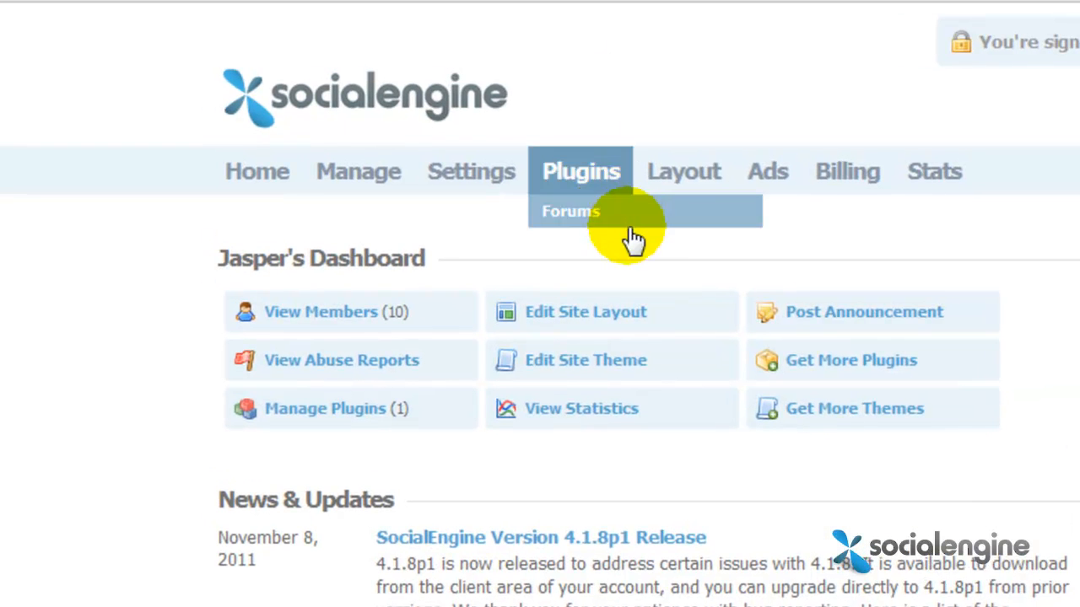
pyautogui.moveTo(565, 228)
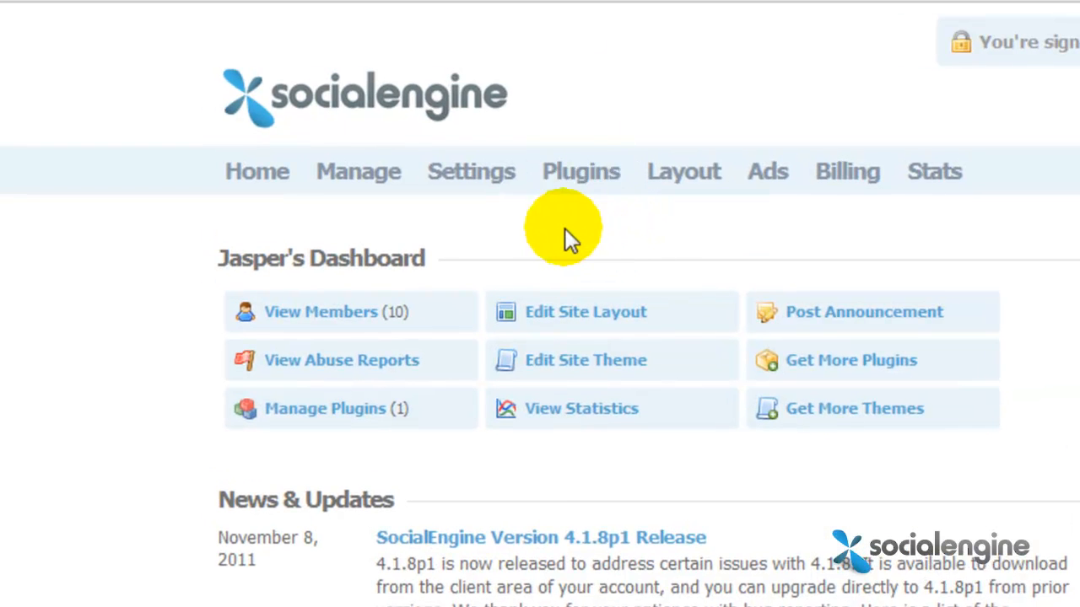
pyautogui.click(470, 171)
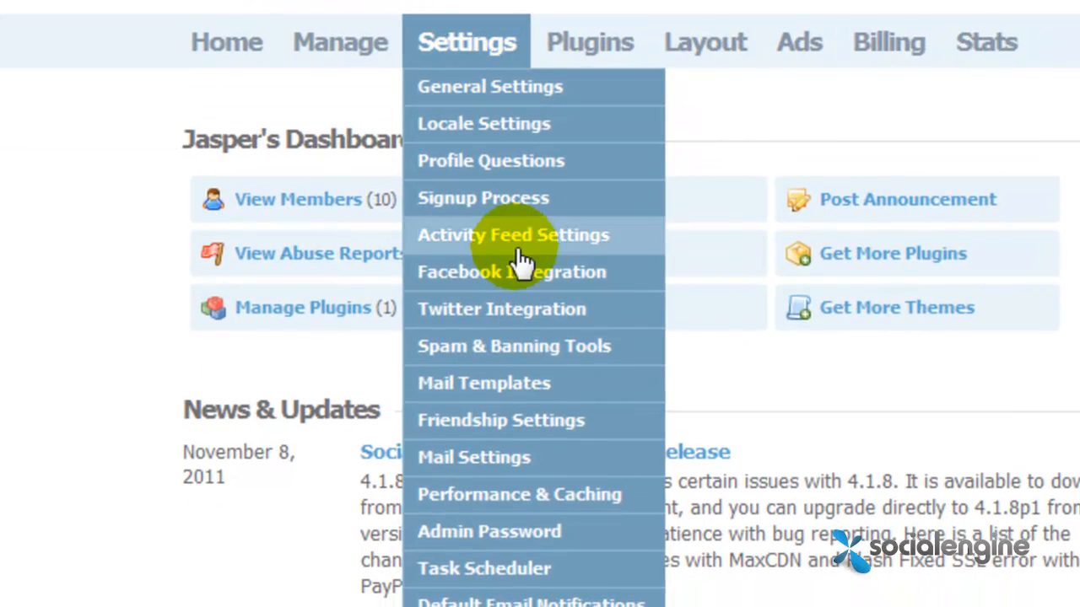
pyautogui.click(538, 445)
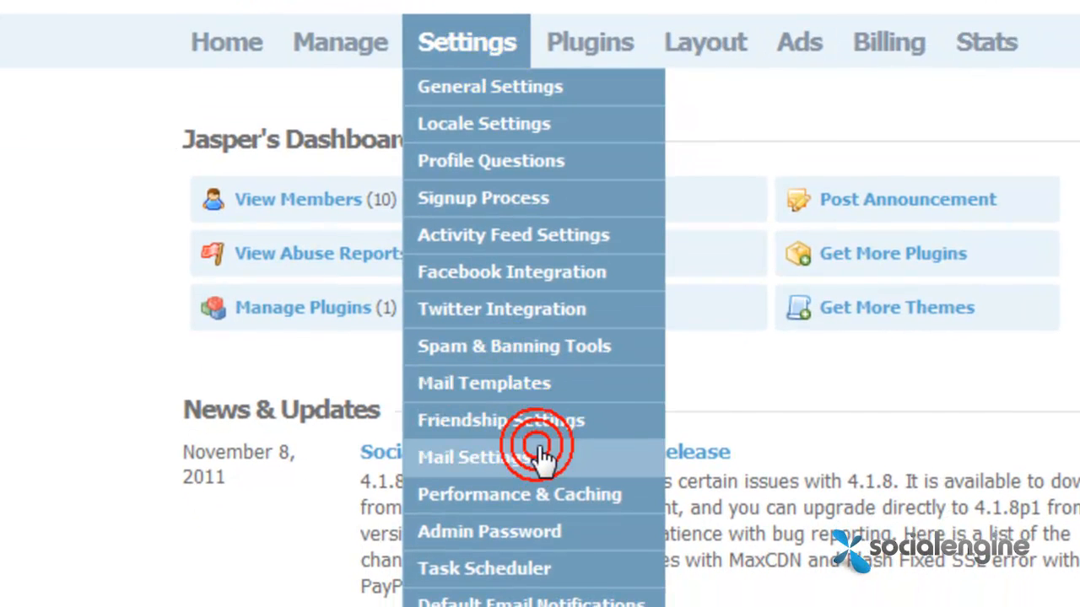
pyautogui.click(460, 456)
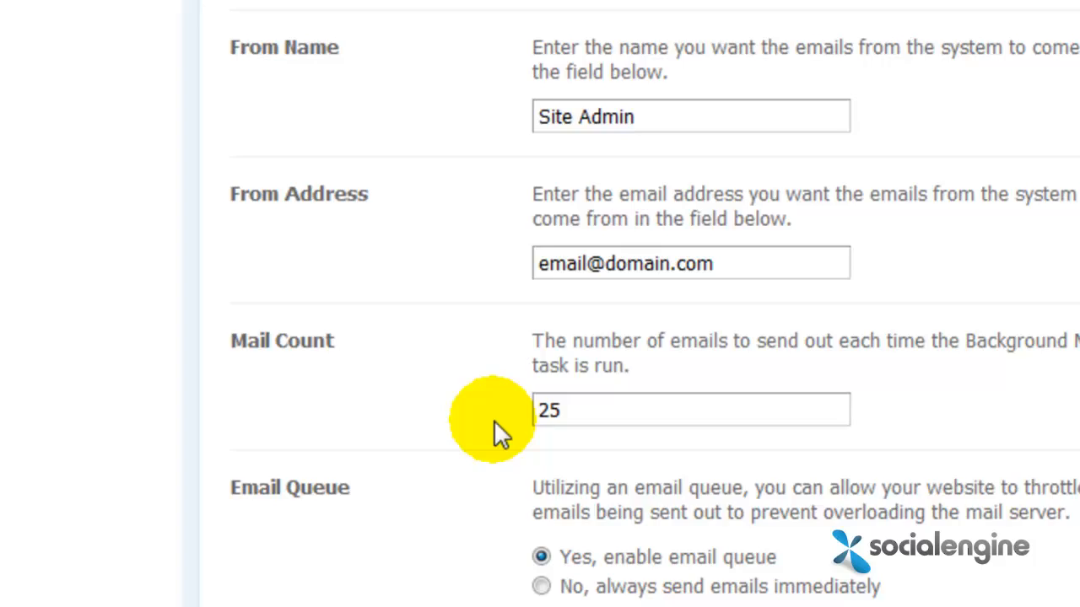
# - Select 'Send emails through an SMTP server' and scroll to the SMTP fields
pyautogui.scroll(-3)
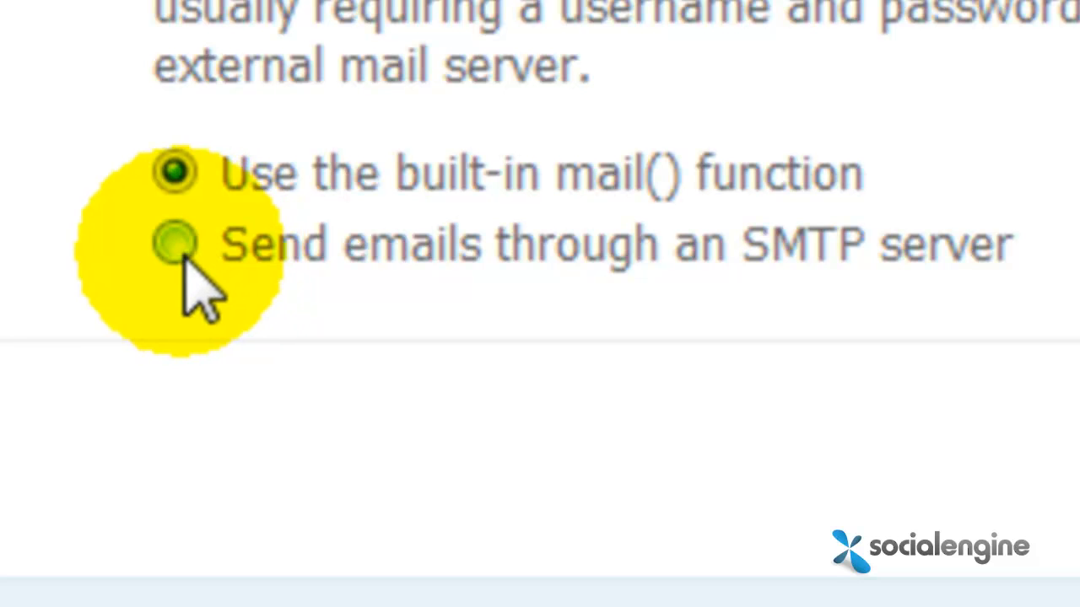
pyautogui.click(174, 242)
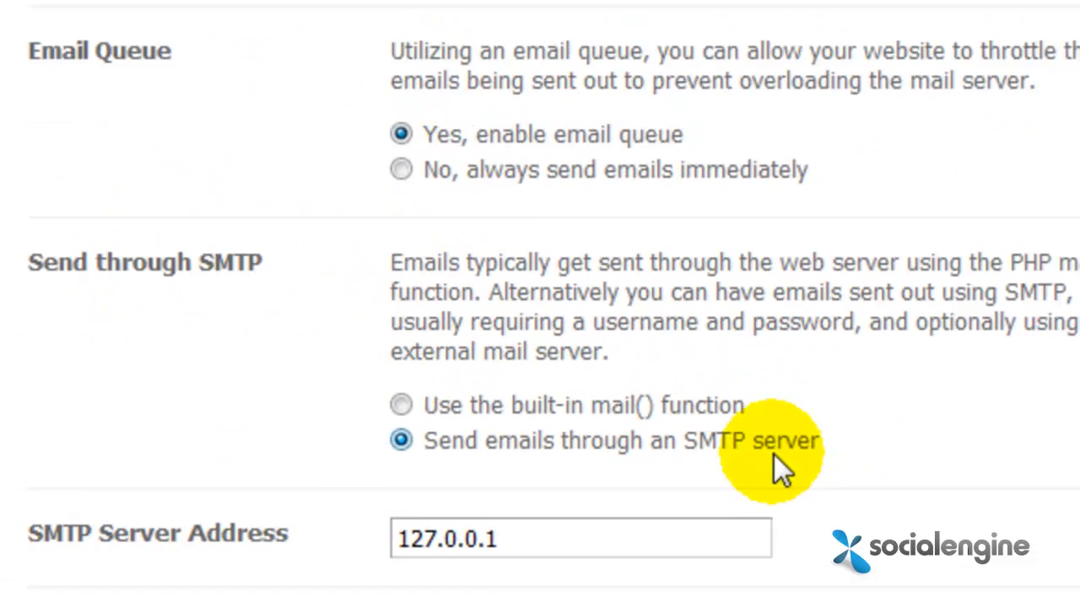
pyautogui.scroll(-3)
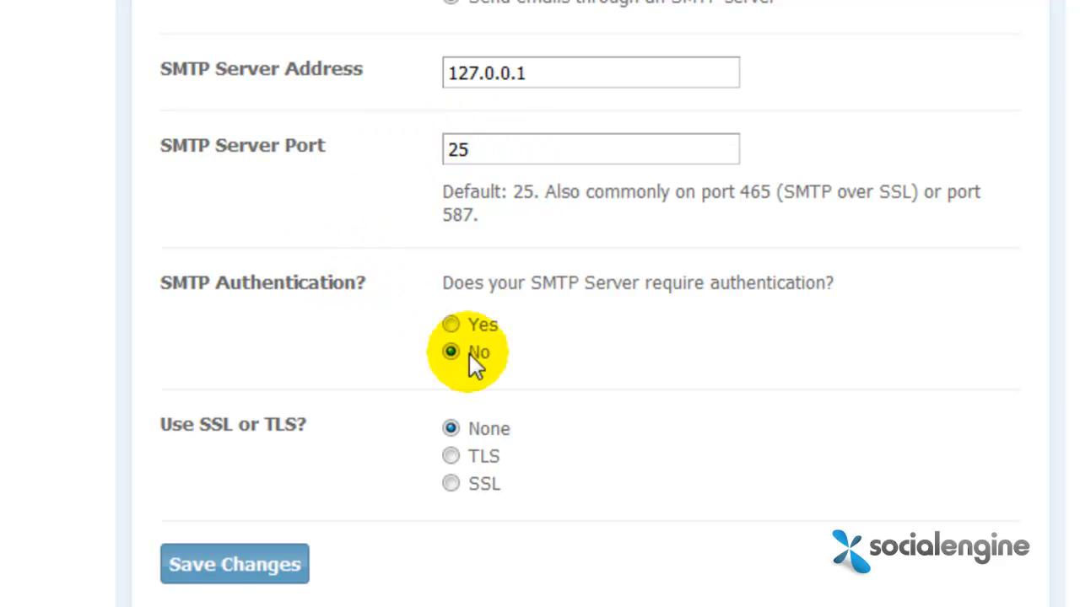
pyautogui.moveTo(519, 303)
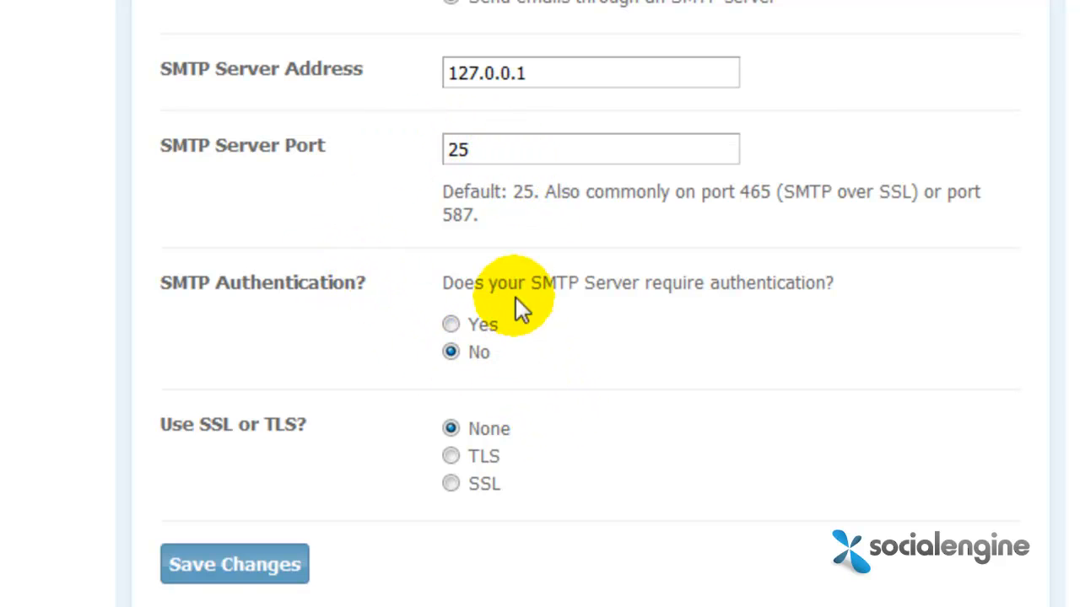
pyautogui.moveTo(519, 224)
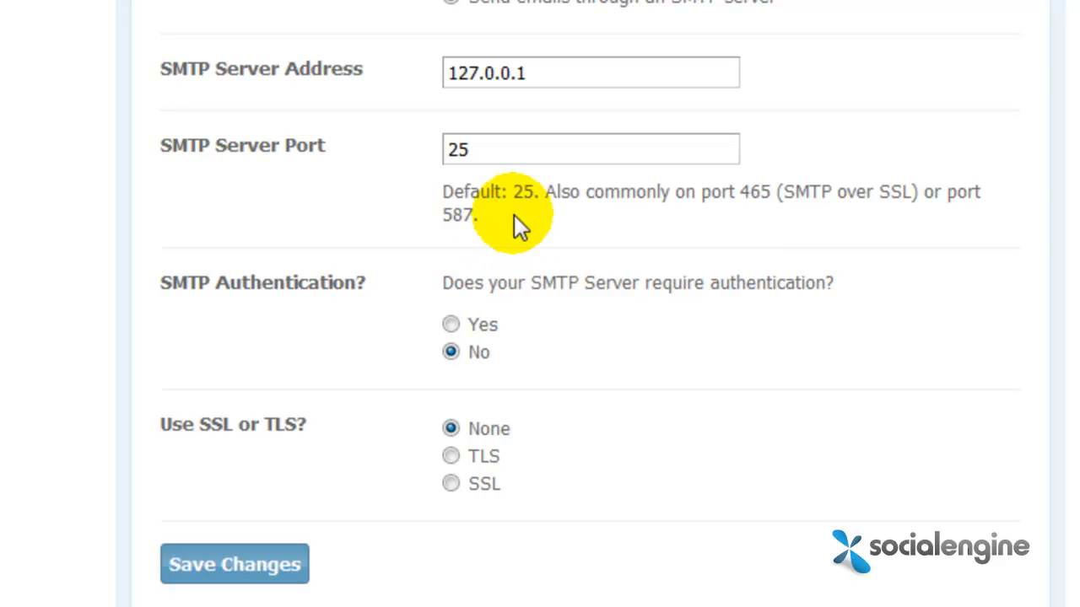
pyautogui.moveTo(397, 88)
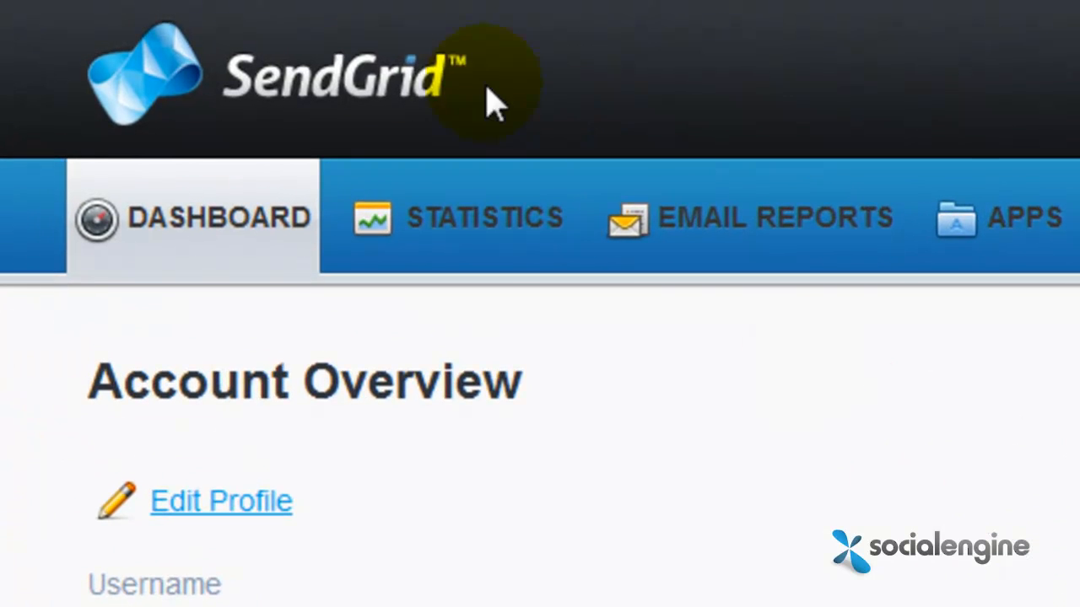
pyautogui.moveTo(894, 321)
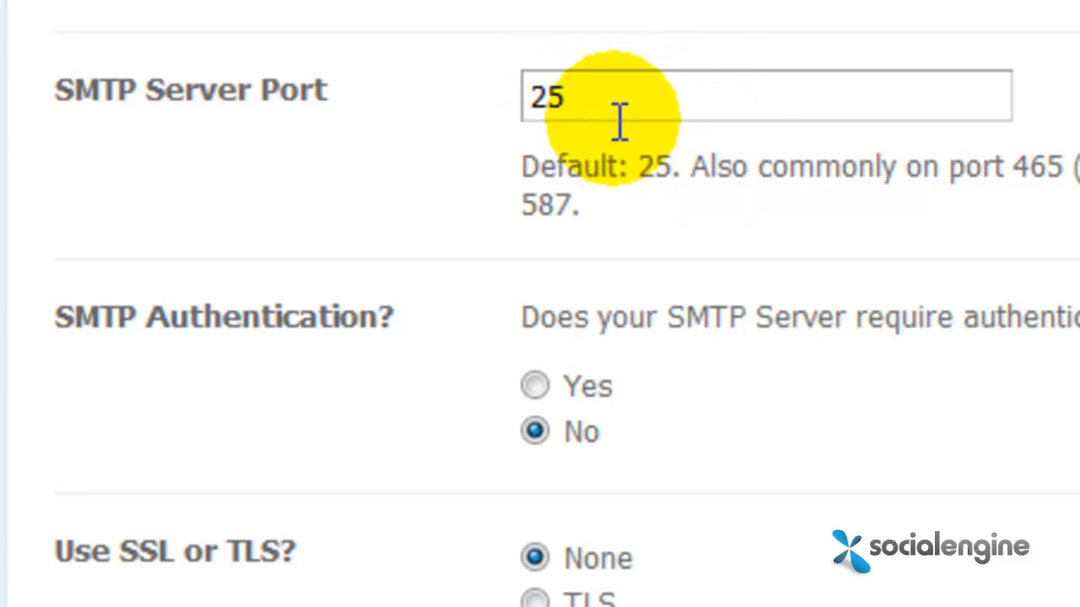
pyautogui.moveTo(885, 396)
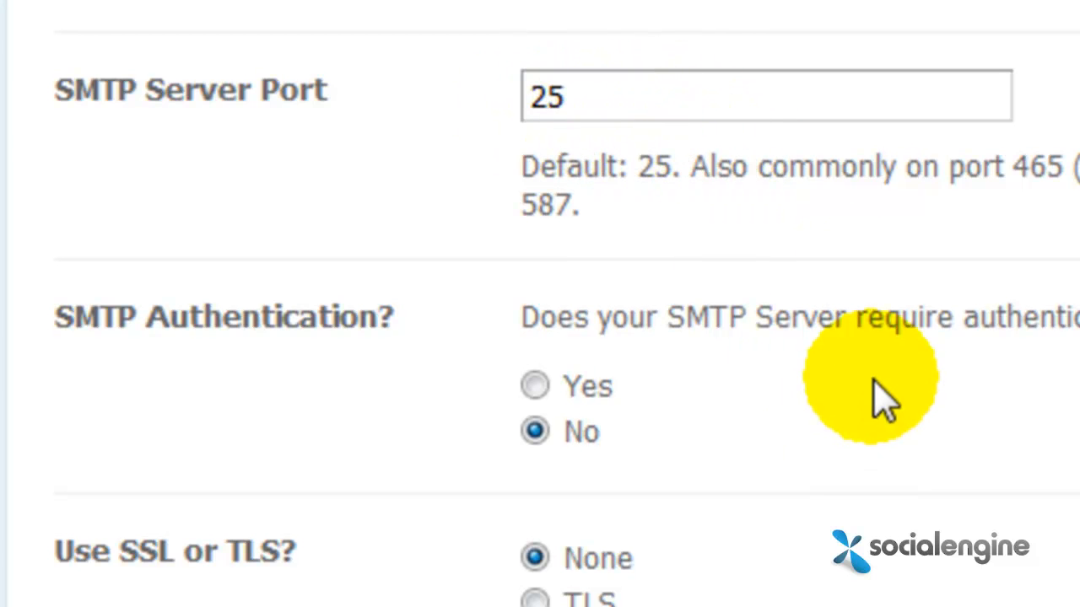
# - Set SMTP Authentication to Yes
pyautogui.scroll(-3)
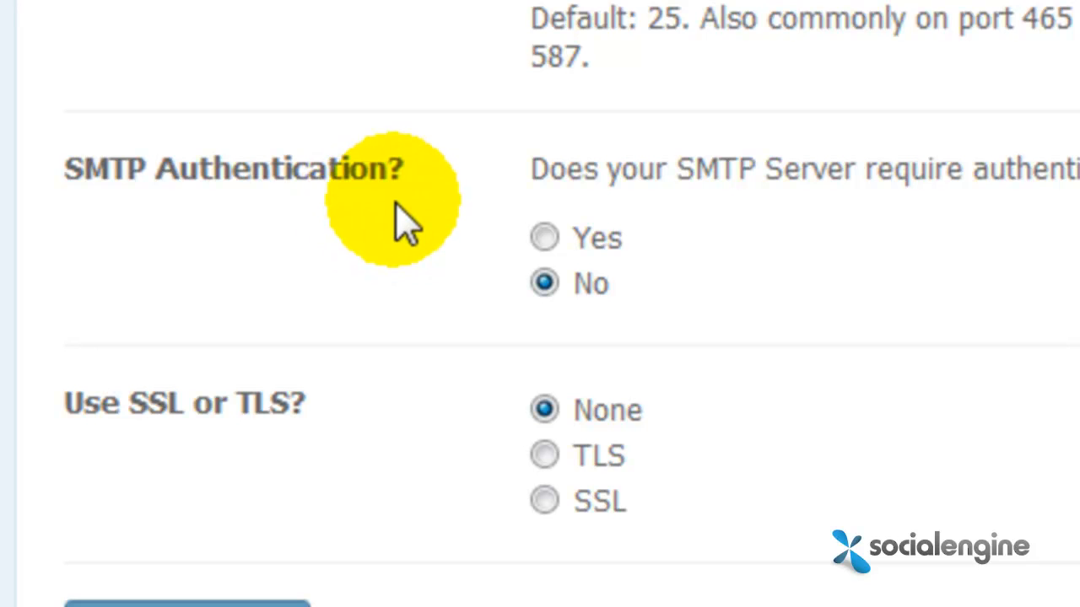
pyautogui.click(545, 238)
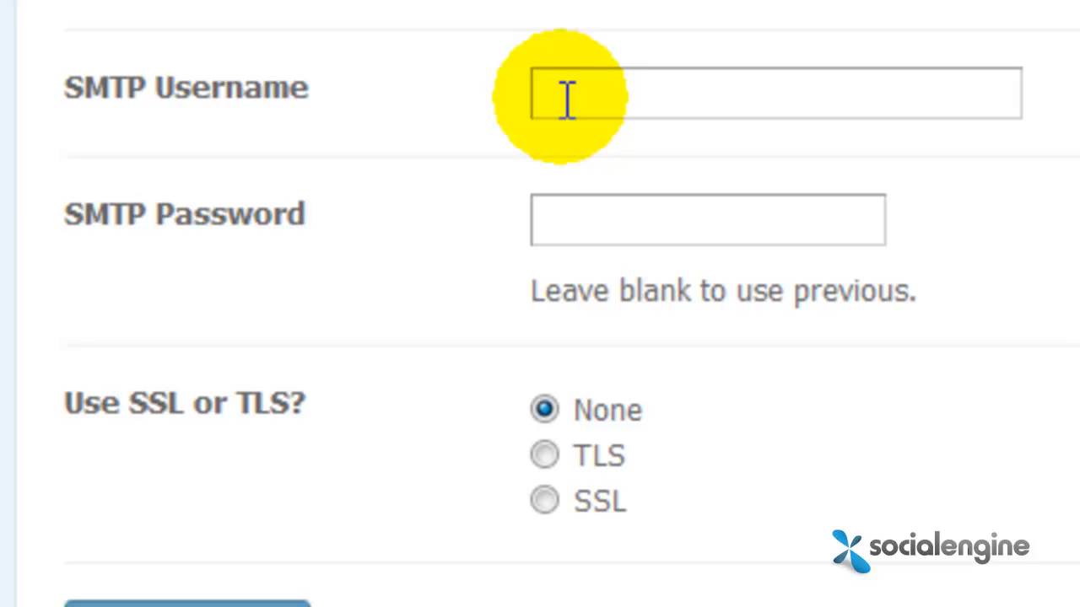
pyautogui.moveTo(253, 118)
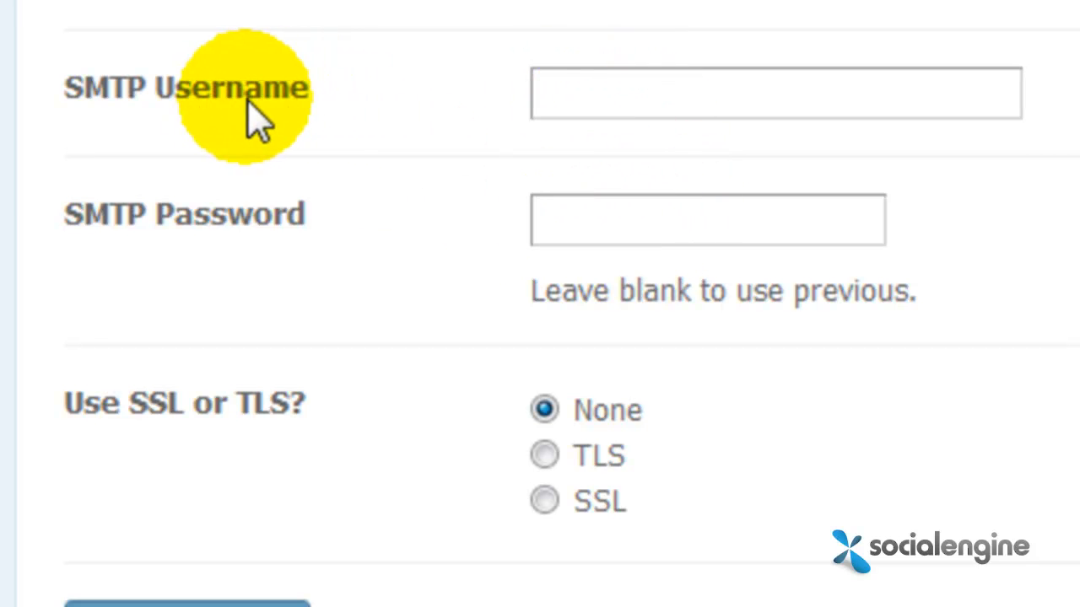
pyautogui.moveTo(396, 223)
pyautogui.write('s')
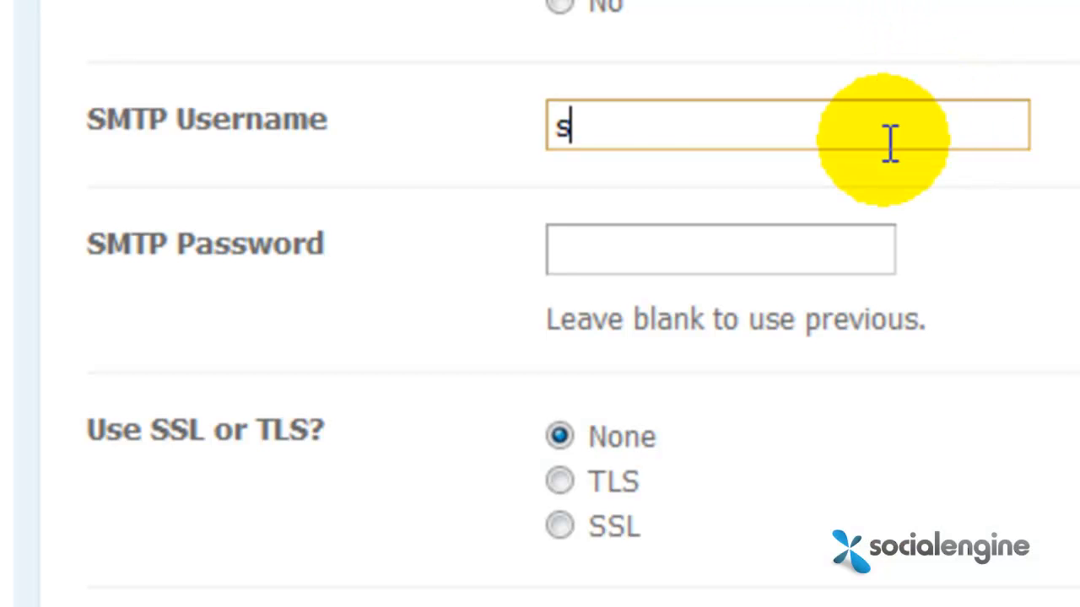
# - Enter the SMTP username 'ocialengine' and the password
pyautogui.write('ocialengine')
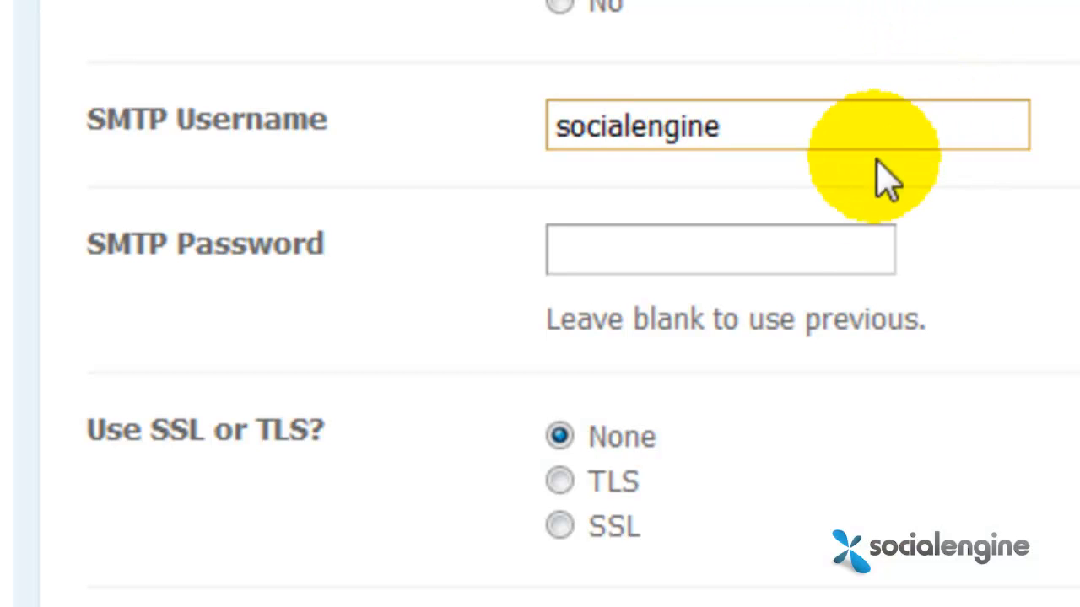
pyautogui.click(720, 249)
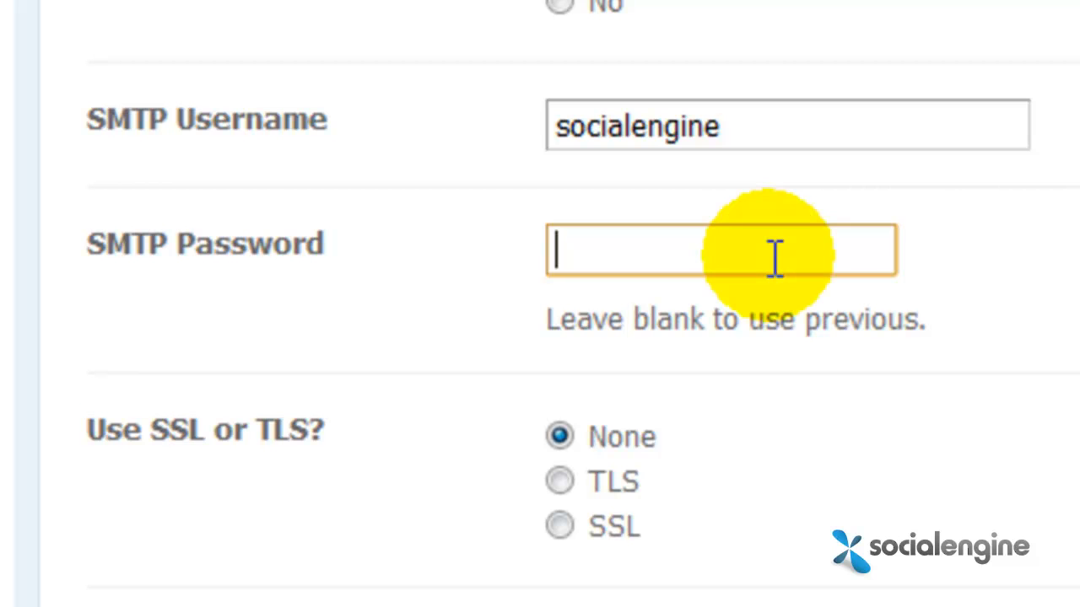
pyautogui.write('••')
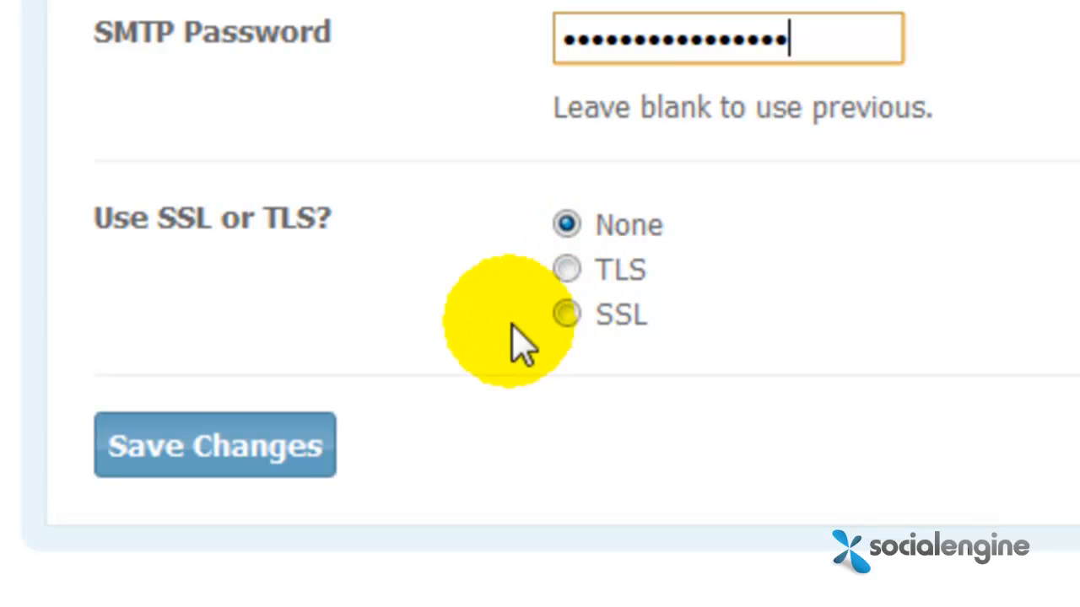
pyautogui.moveTo(430, 380)
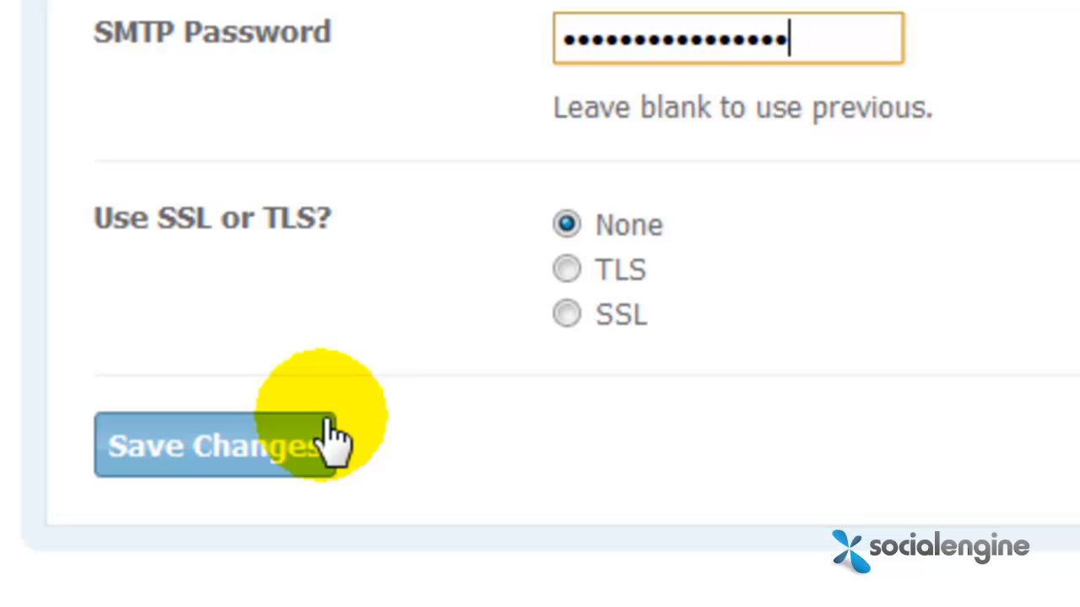
# - Save the Mail Settings form with Save Changes
pyautogui.click(215, 445)
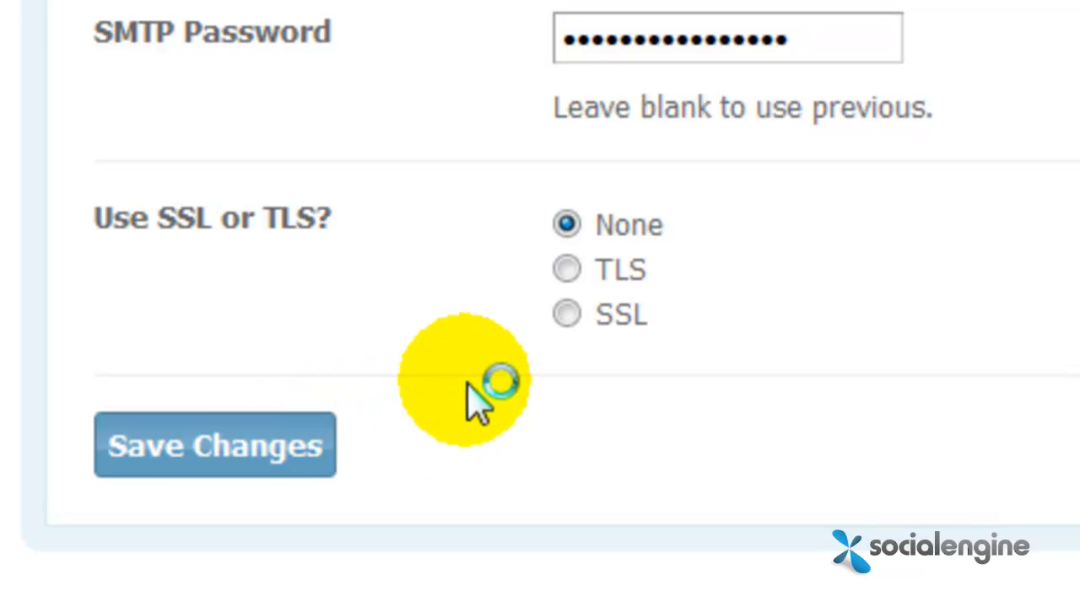
pyautogui.click(214, 445)
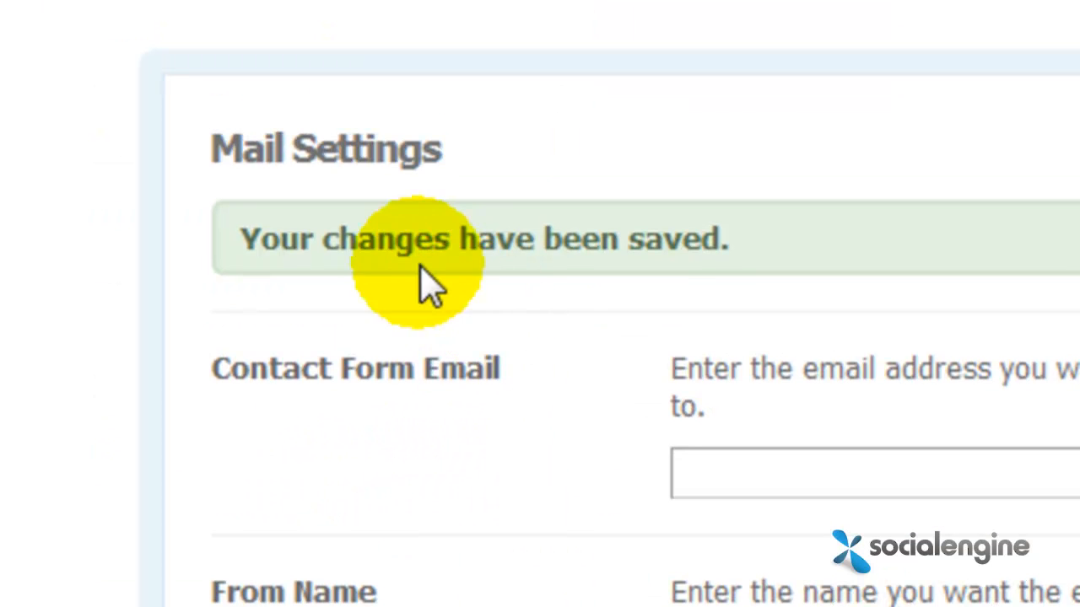
pyautogui.moveTo(582, 278)
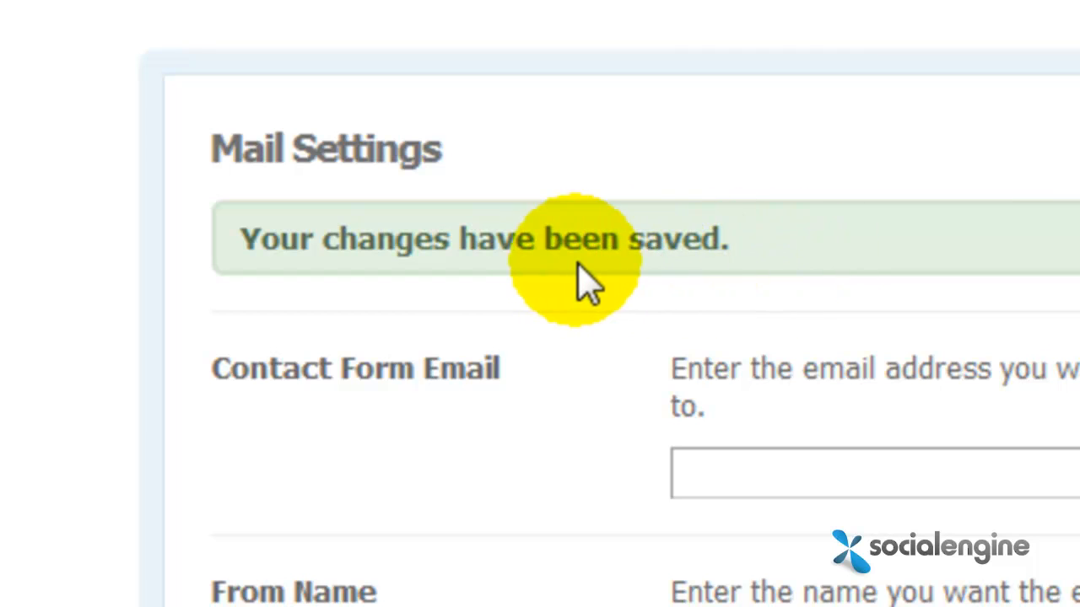
pyautogui.moveTo(540, 279)
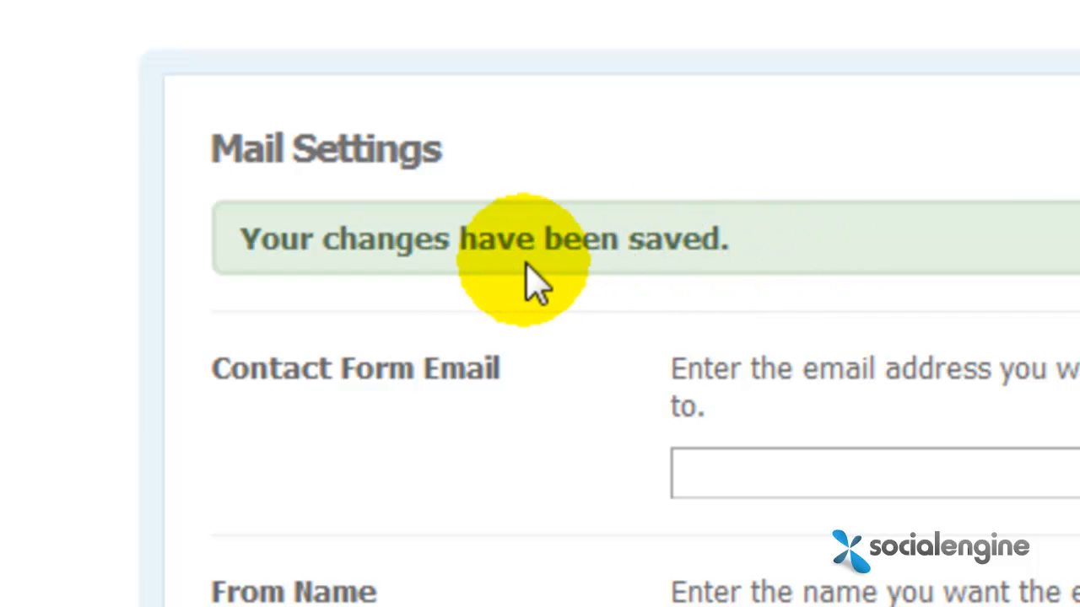